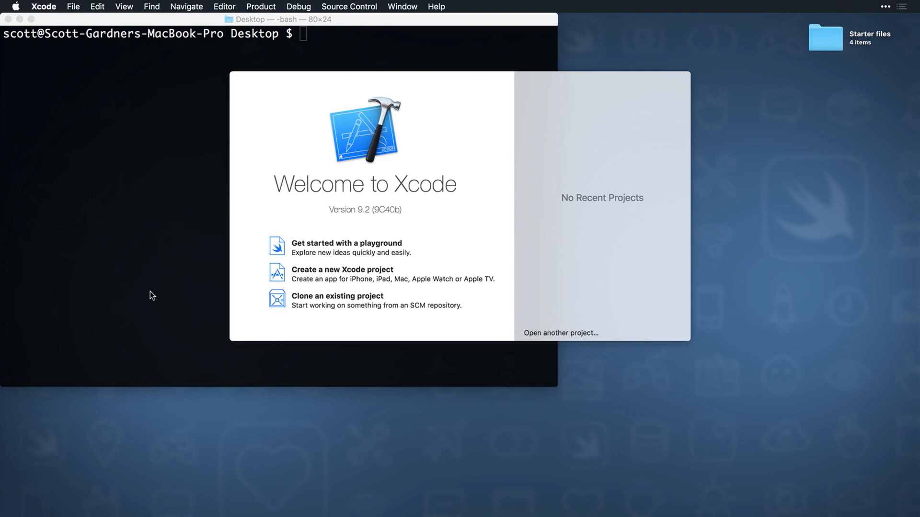
pyautogui.moveTo(75, 7)
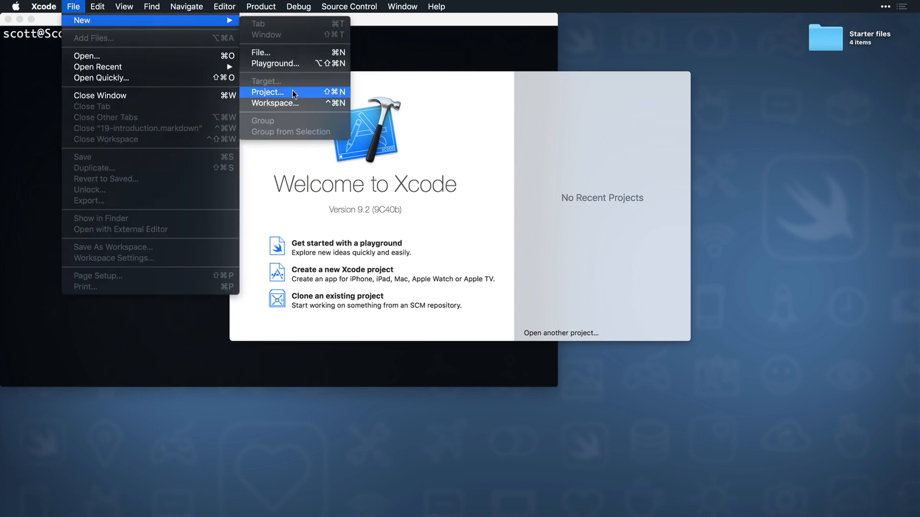
# Create a Single View App project named 'Installing RxSwift' saved on the Desktop.
pyautogui.click(267, 92)
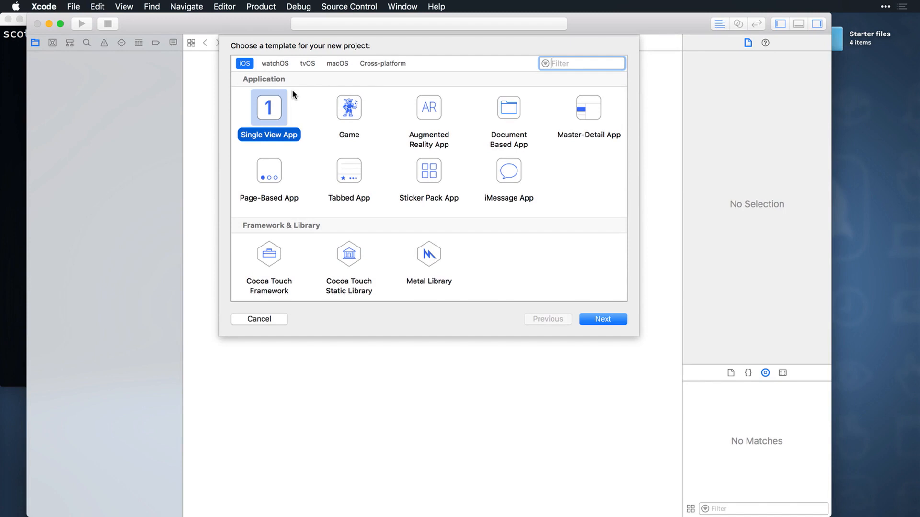
pyautogui.moveTo(602, 318)
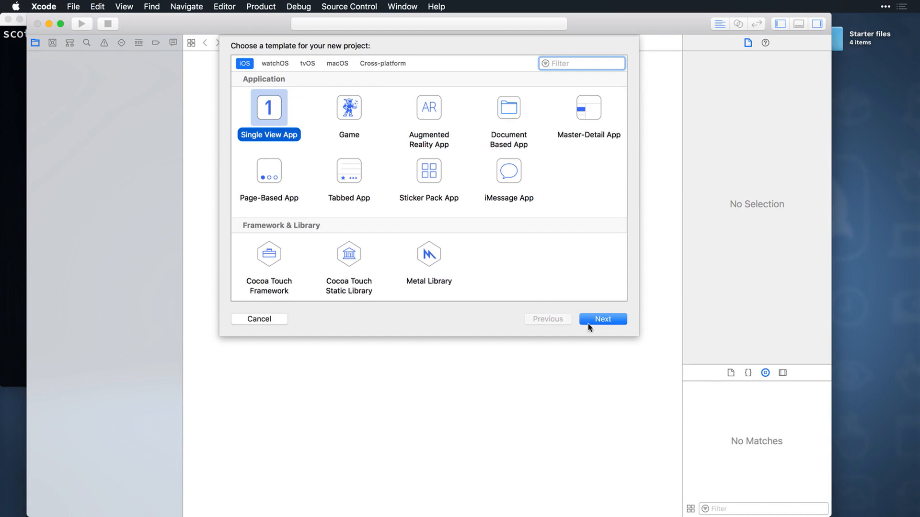
pyautogui.click(602, 318)
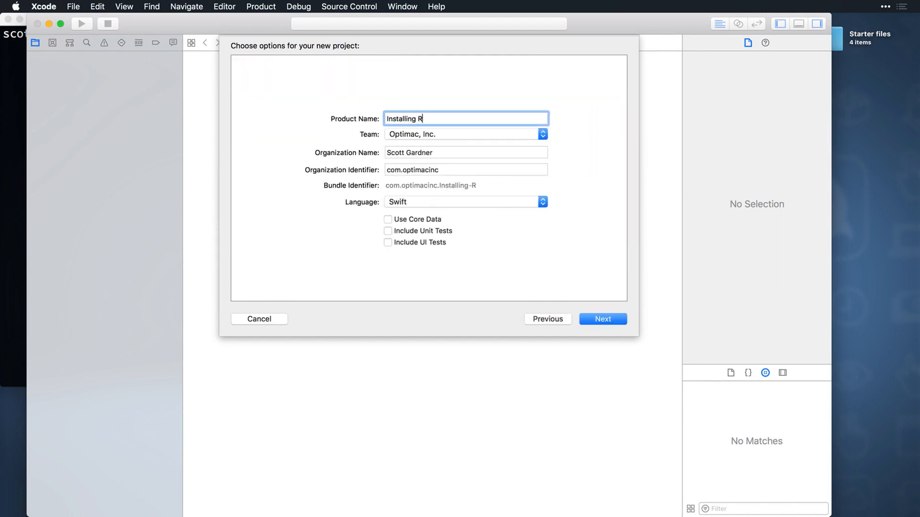
pyautogui.write('xSwift')
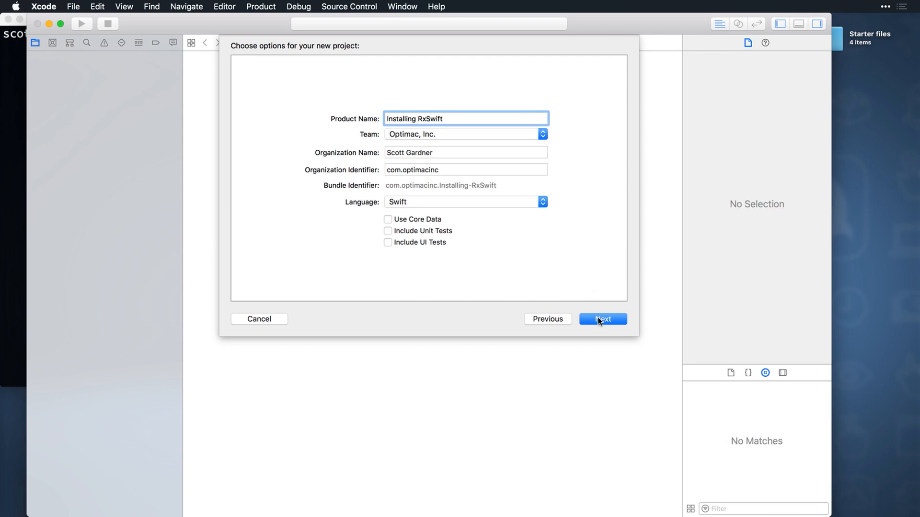
pyautogui.click(603, 319)
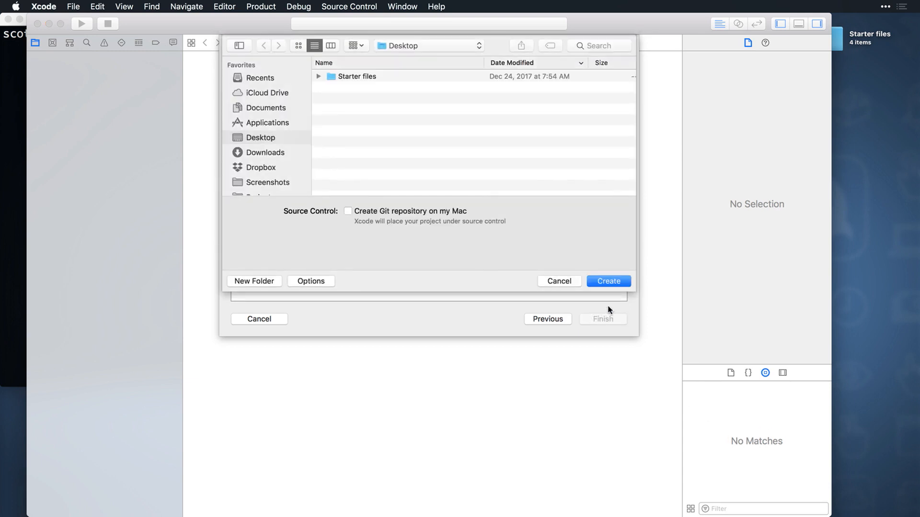
pyautogui.click(609, 281)
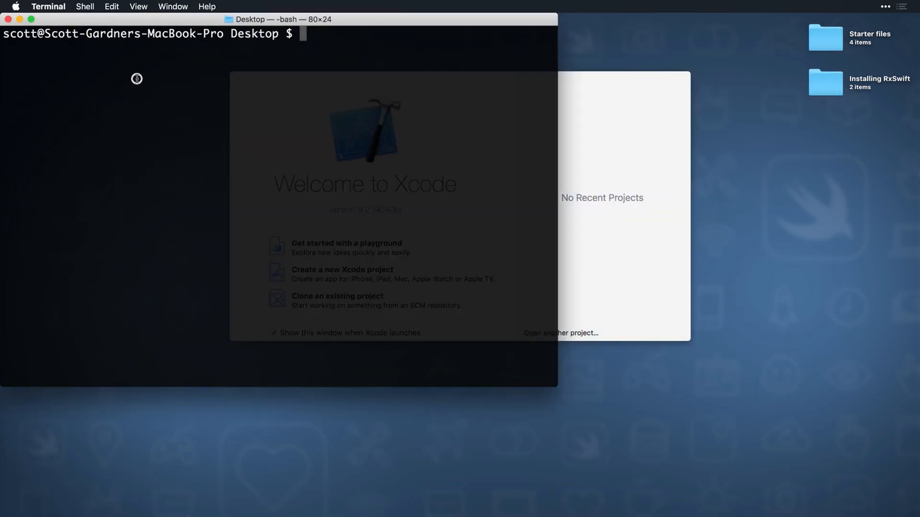
# Move into the 'Installing RxSwift' folder, run pod init, and start editing the Podfile with vi.
pyautogui.write('cd Installing\\ RxSwift/')
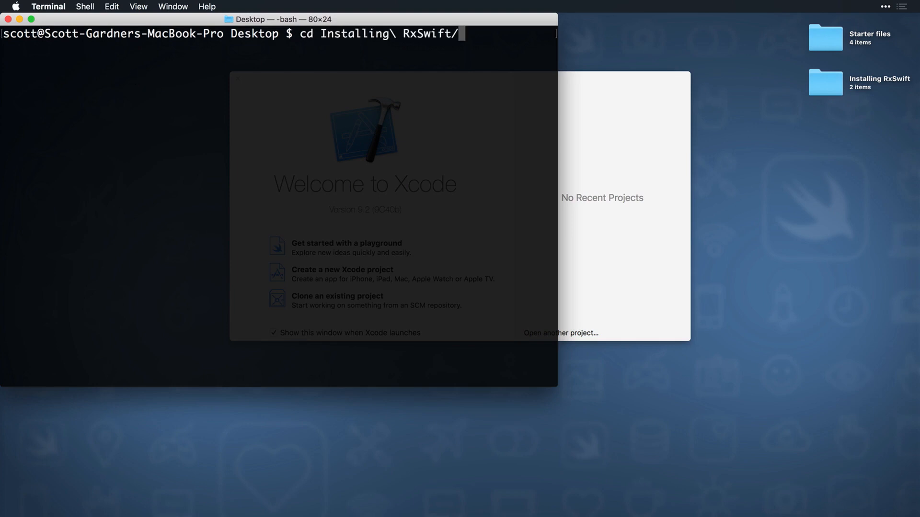
pyautogui.press('Return')
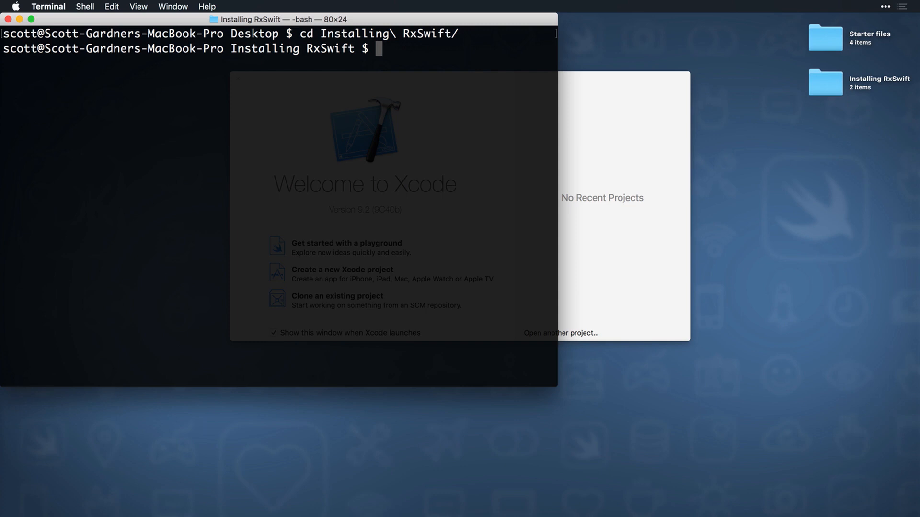
pyautogui.write('pod')
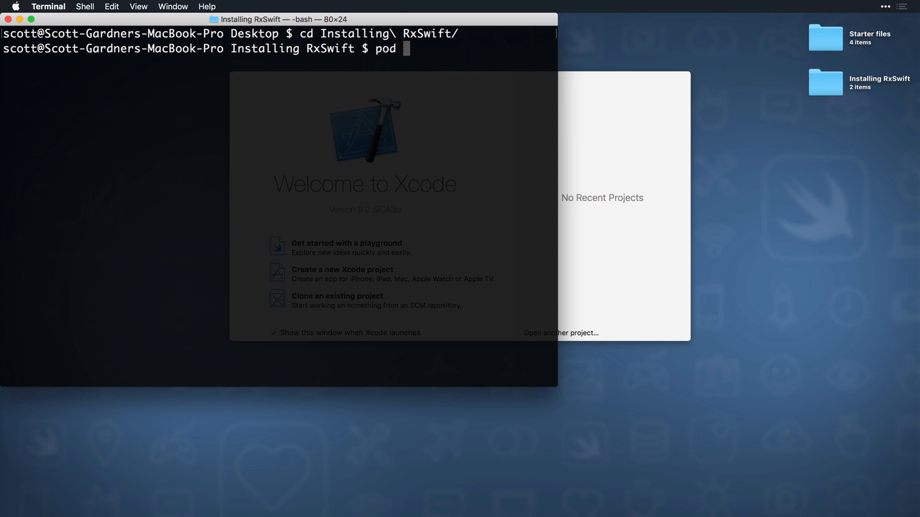
pyautogui.write('init')
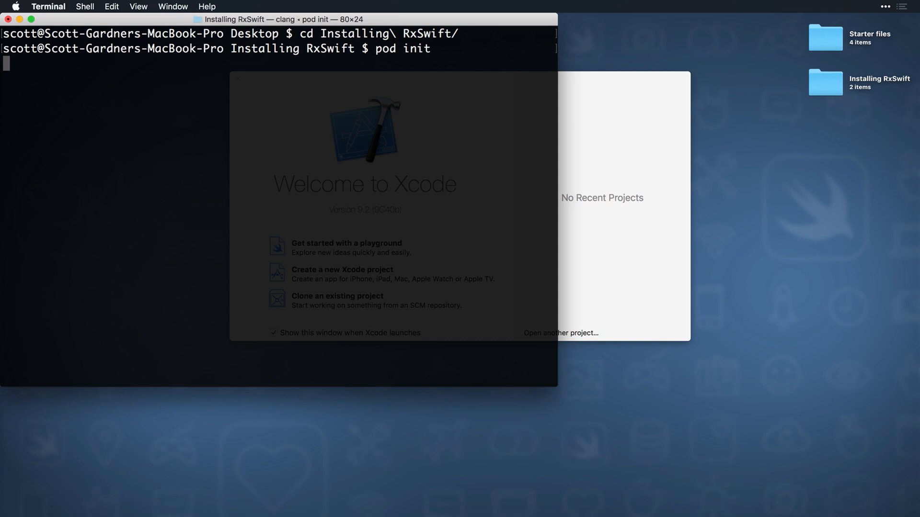
pyautogui.write('vi Podfile')
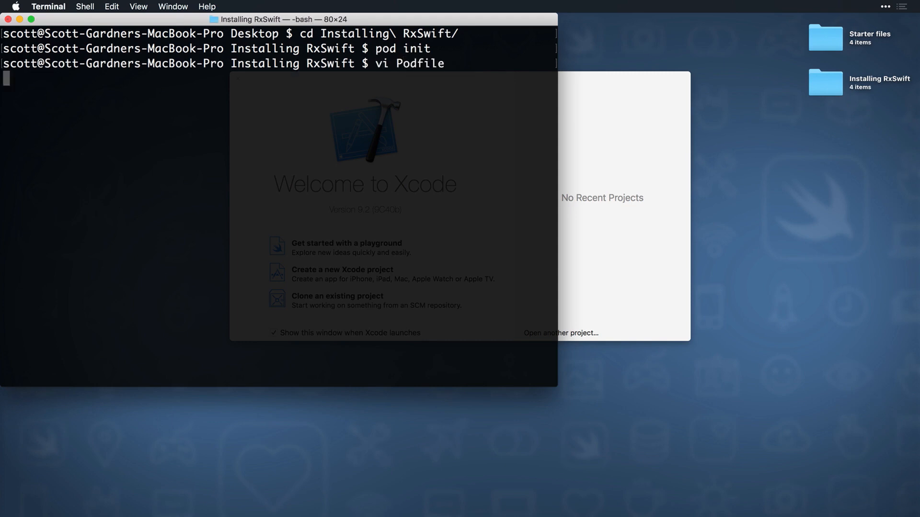
# Uncomment the iOS 11.0 platform line and add pod 'RxSwift', '~> 4.0' to the Podfile.
pyautogui.press('Return')
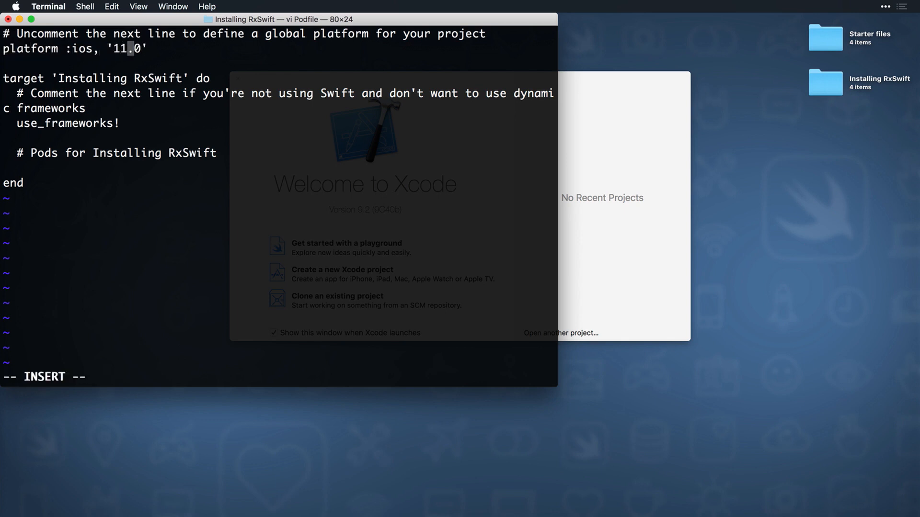
pyautogui.press('Escape')
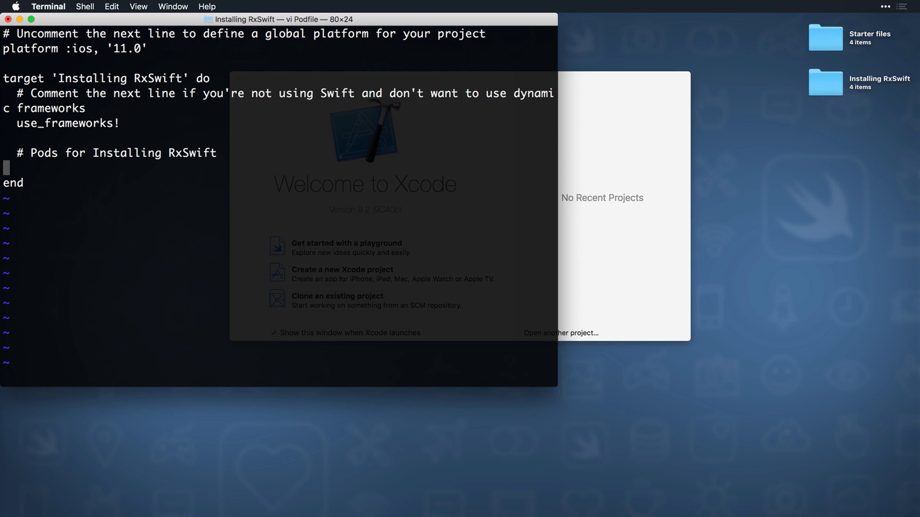
pyautogui.write("pod '")
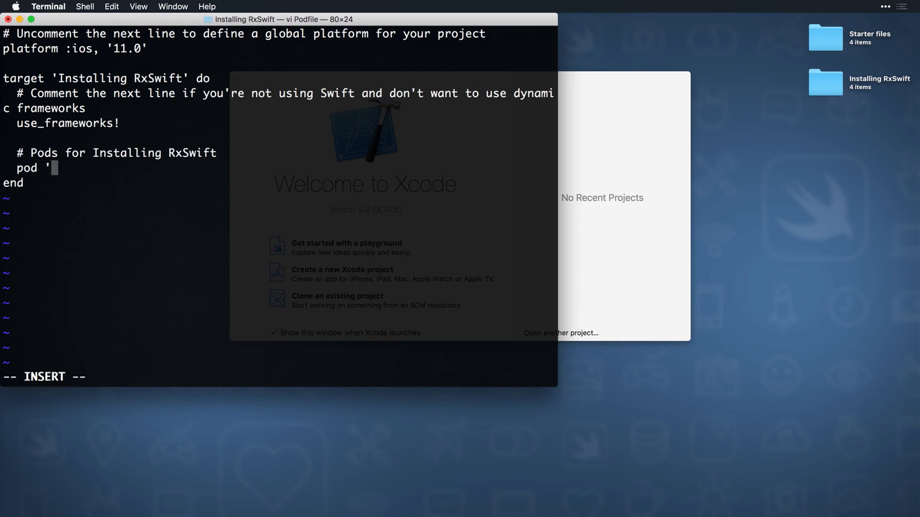
pyautogui.write("RxSwift', '")
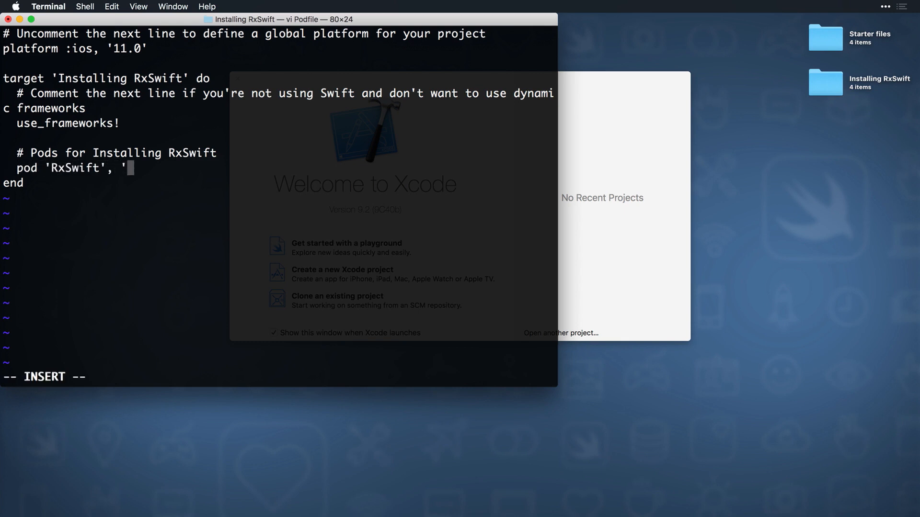
pyautogui.write('~>')
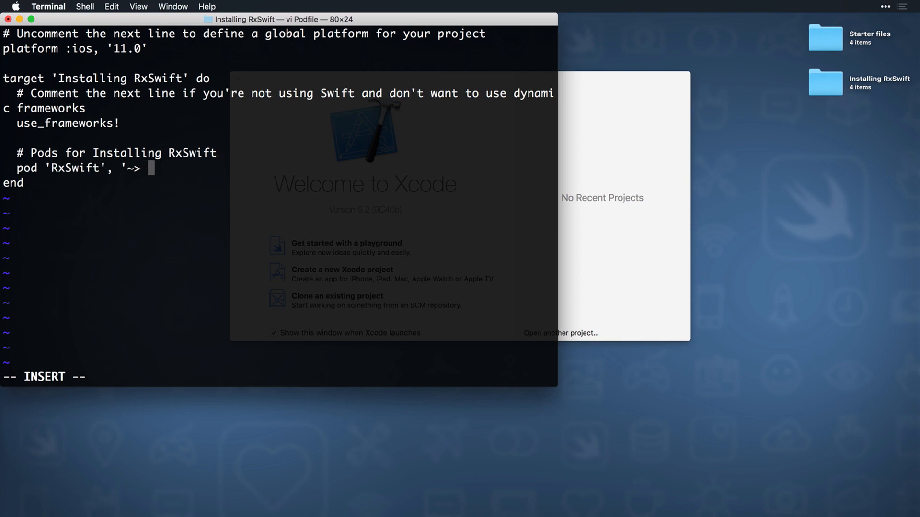
pyautogui.write('4.0')
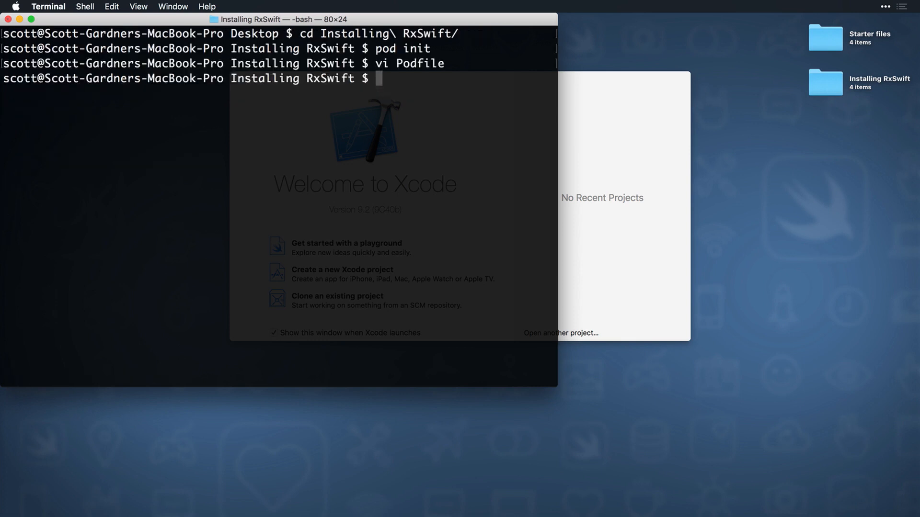
# Run pod install to install RxSwift into the project.
pyautogui.write('pod install')
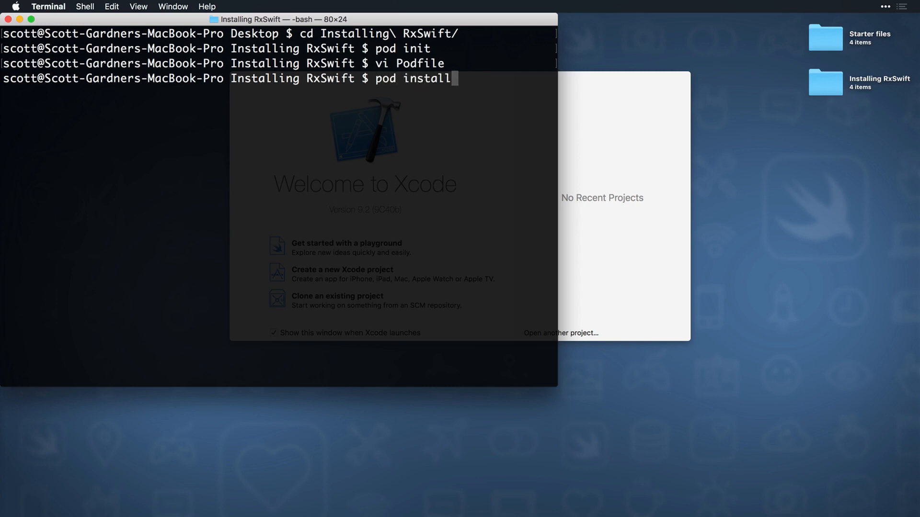
pyautogui.press('Return')
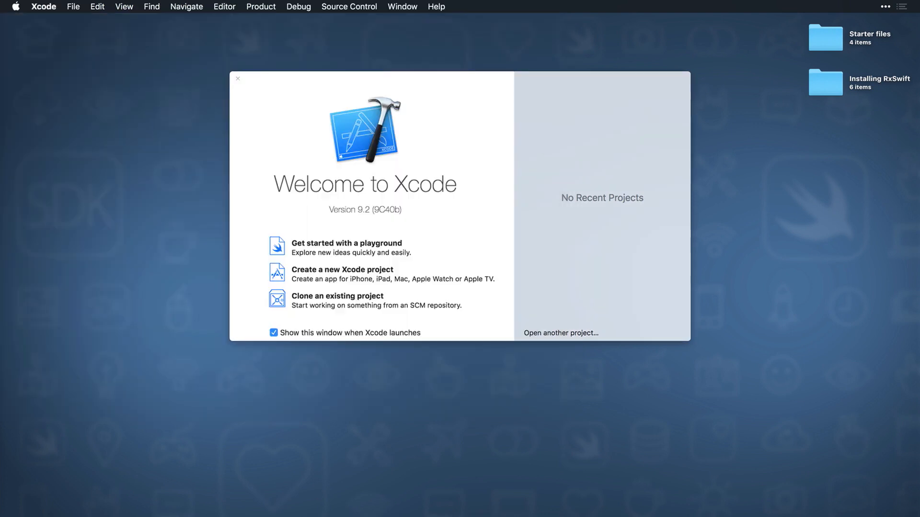
# Open the Installing RxSwift workspace and its ViewController.swift source file.
pyautogui.click(824, 83)
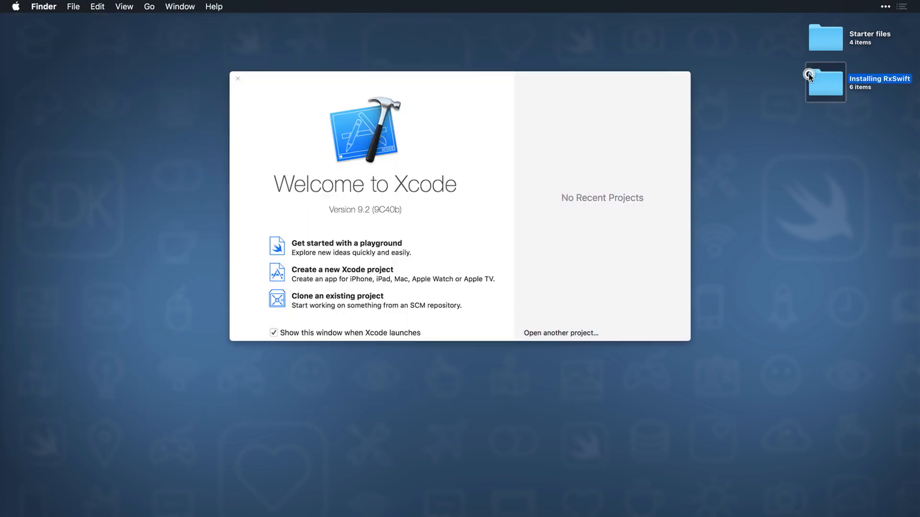
pyautogui.doubleClick(824, 80)
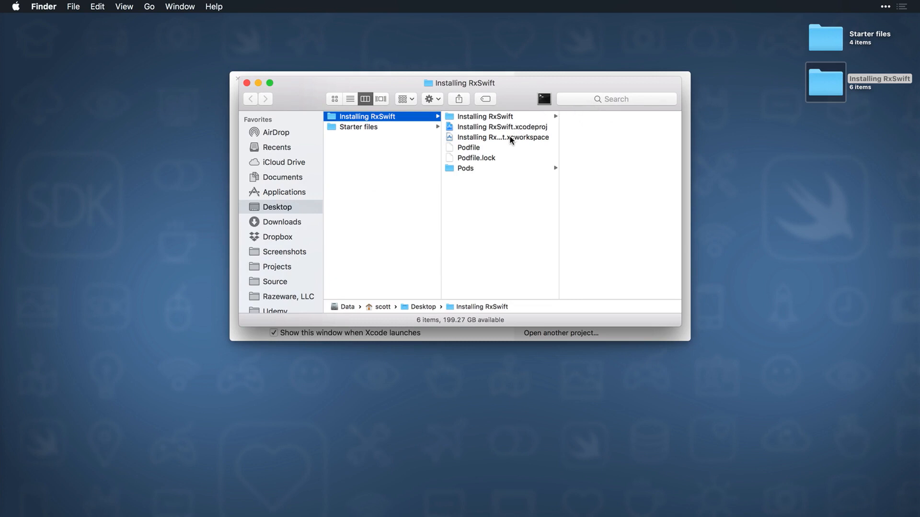
pyautogui.doubleClick(501, 137)
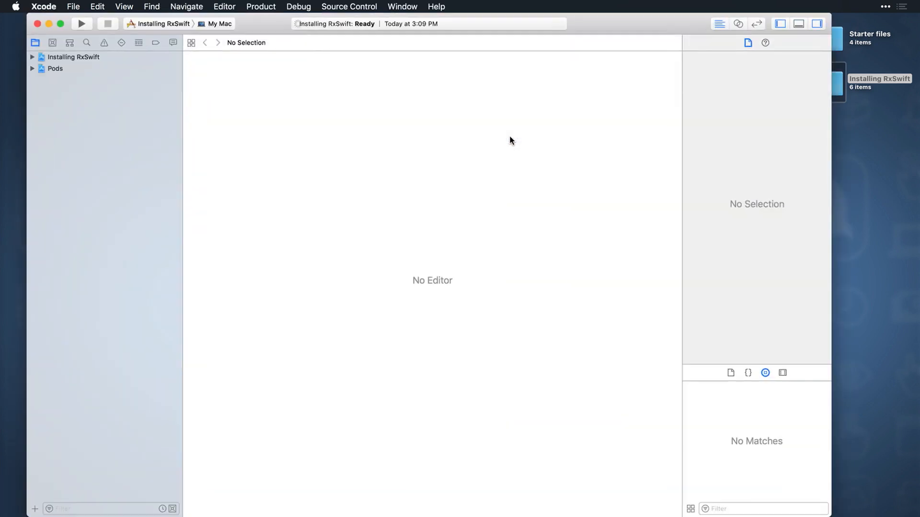
pyautogui.click(32, 56)
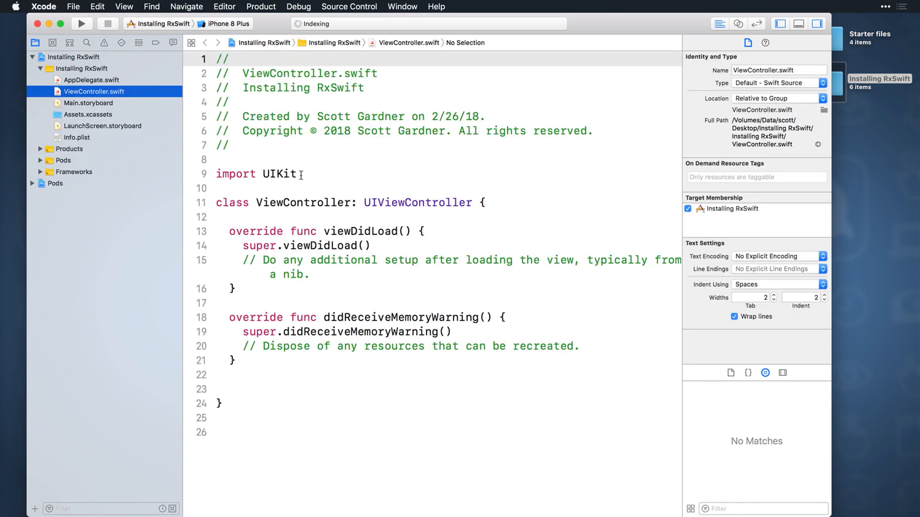
# Add 'import RxSwift' below 'import UIKit' and build, revealing the cannot-load-module error.
pyautogui.press('Return')
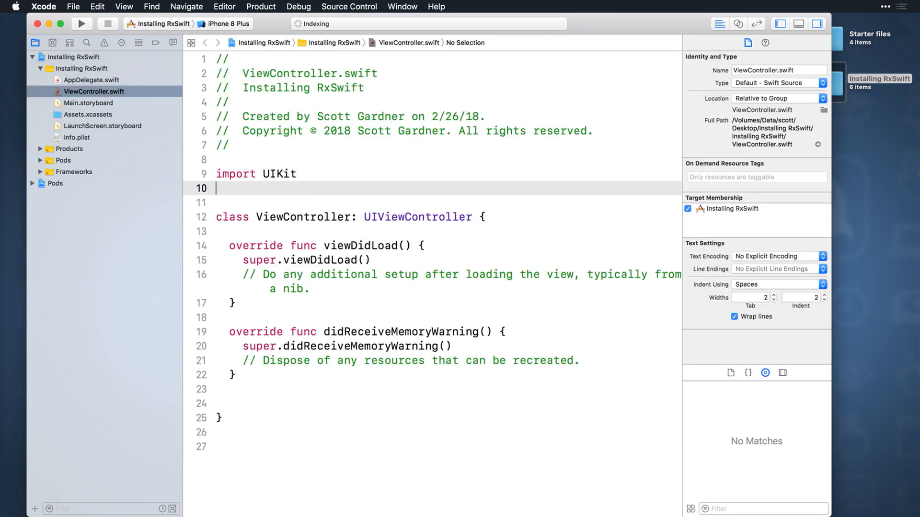
pyautogui.write('import RxSwift')
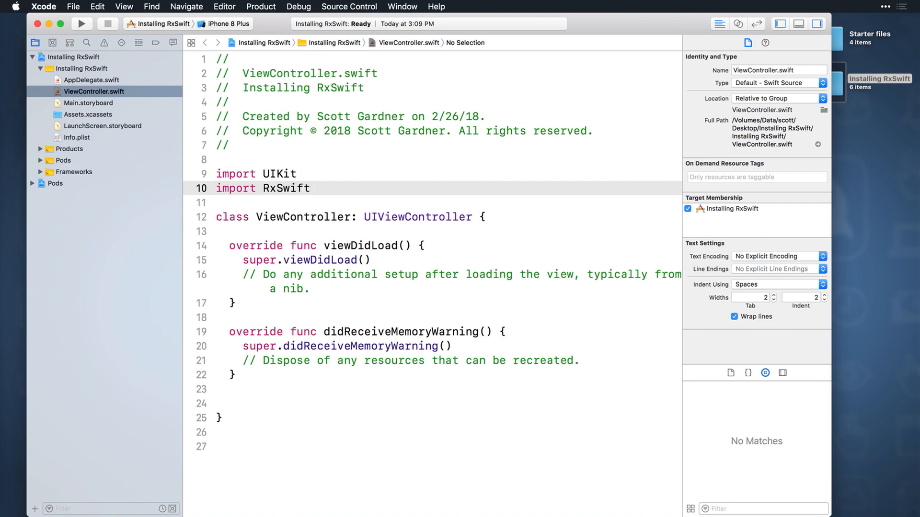
pyautogui.click(81, 23)
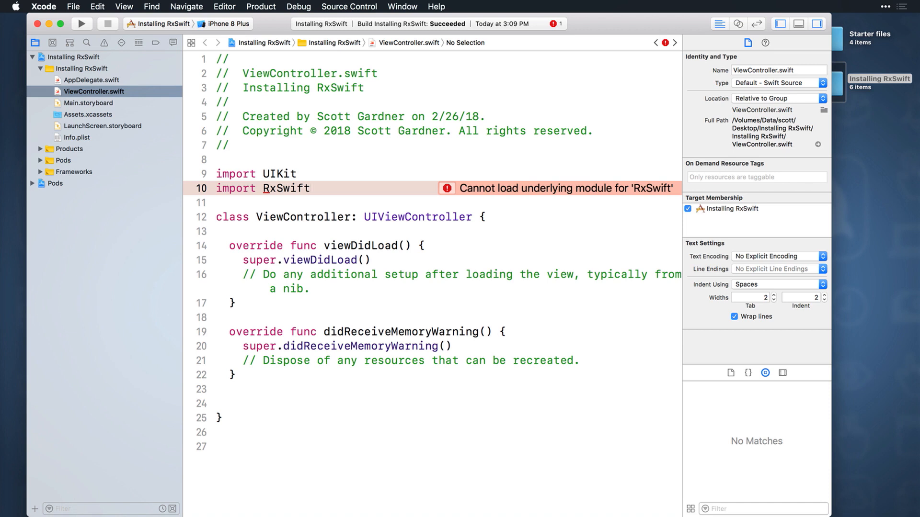
pyautogui.click(310, 189)
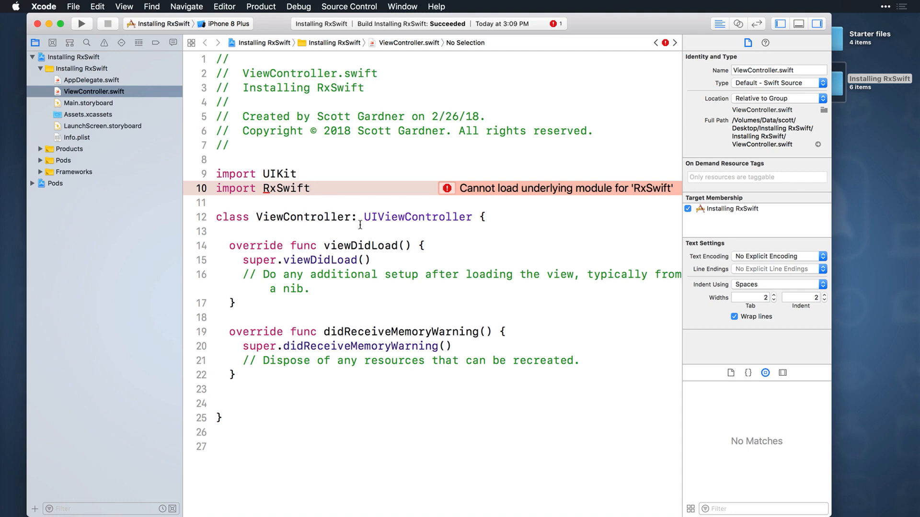
# Add _ = Observable.of("Hello RxSwift!") inside viewDidLoad, clearing the module error.
pyautogui.write('_ =')
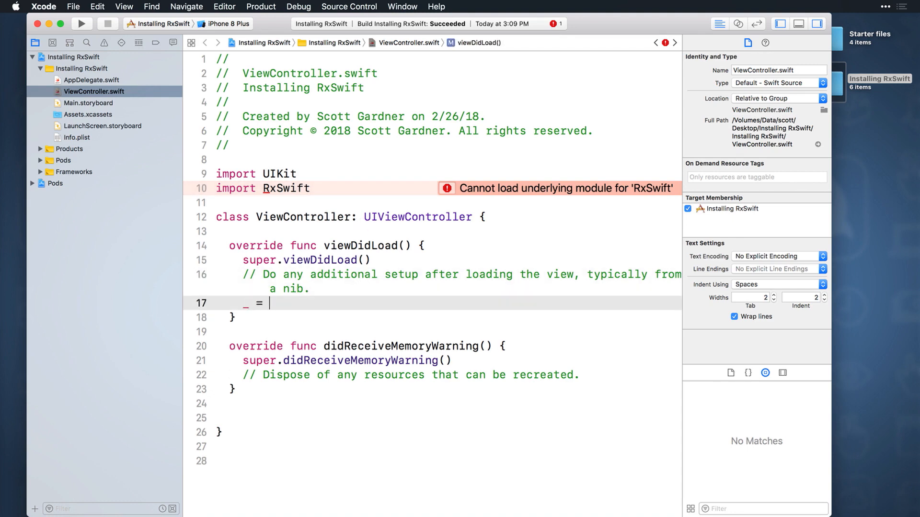
pyautogui.write('Observable')
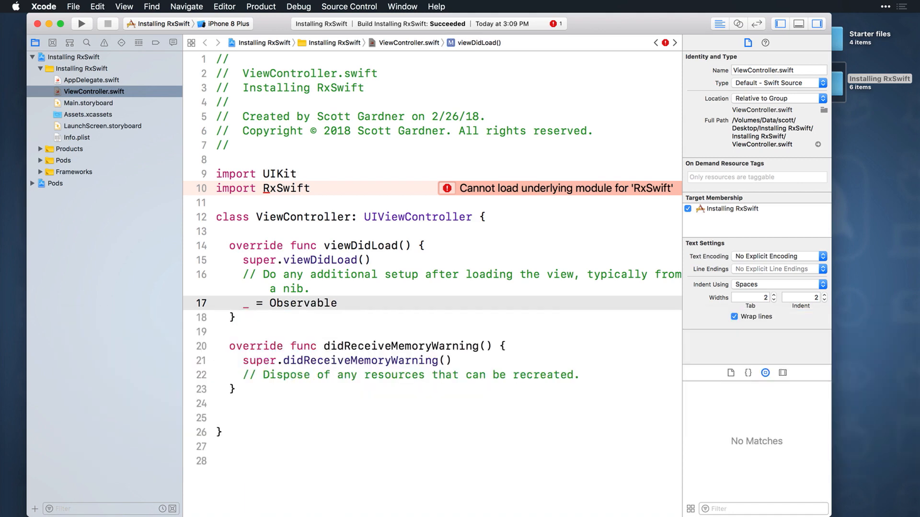
pyautogui.write('.of("Hello"')
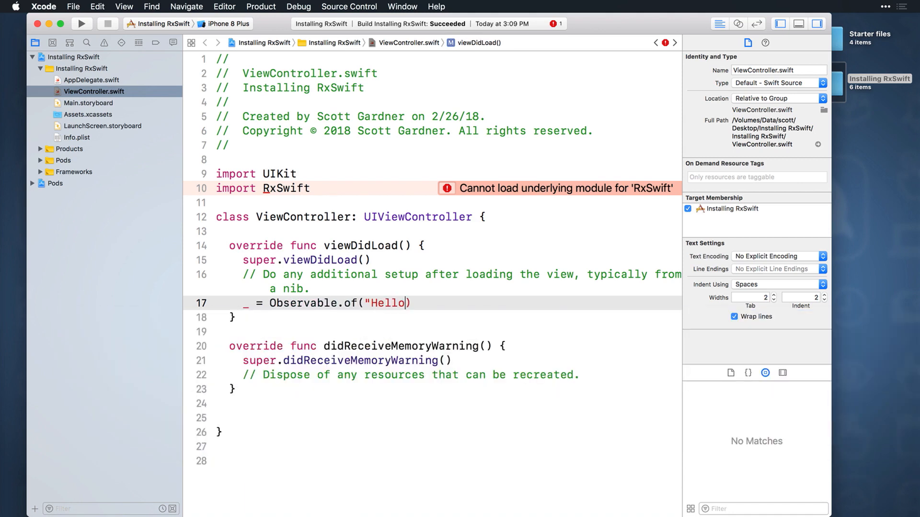
pyautogui.write('RxSwift!"')
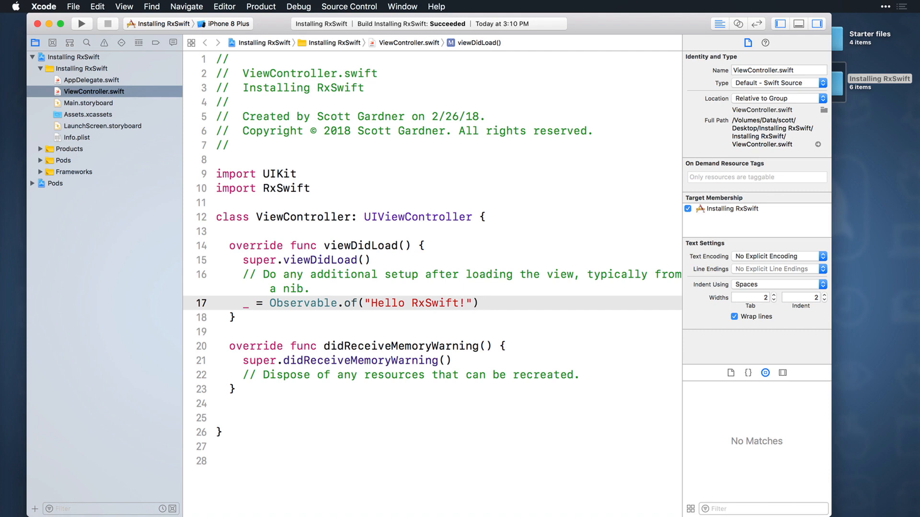
pyautogui.click(479, 303)
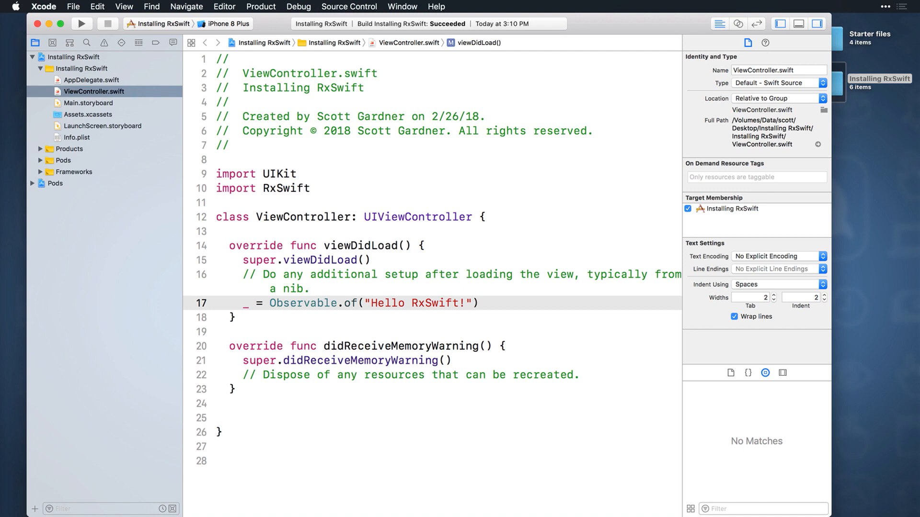
pyautogui.click(479, 304)
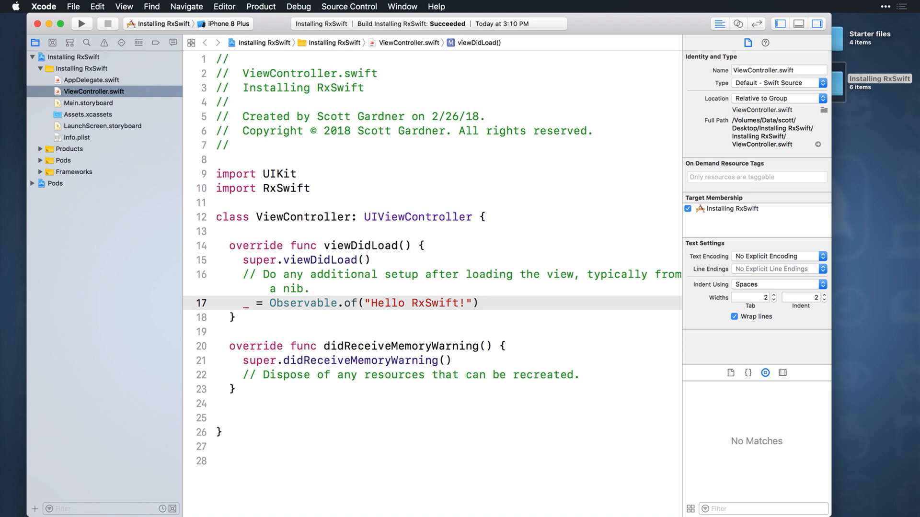
pyautogui.click(479, 303)
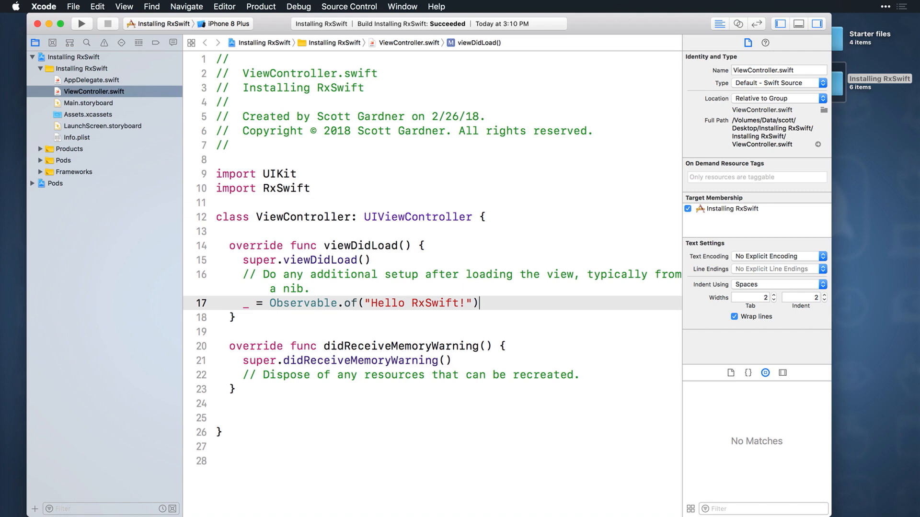
pyautogui.moveTo(85, 10)
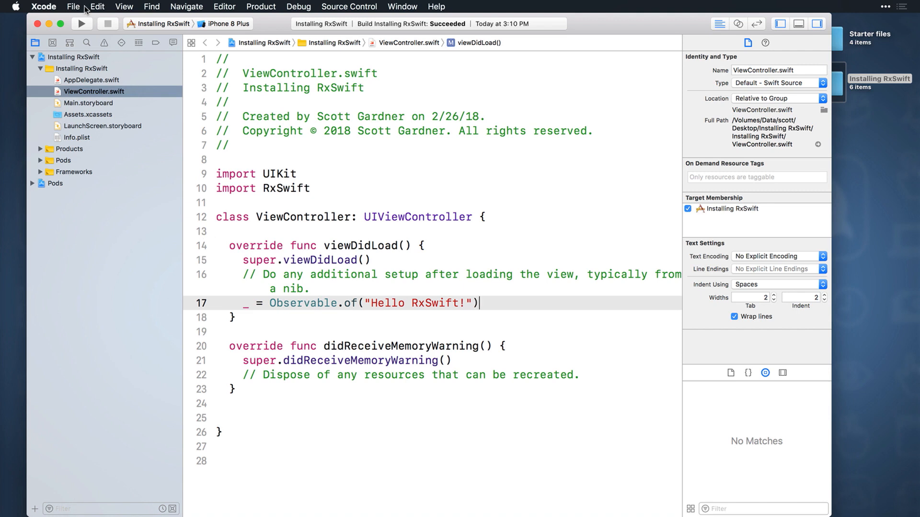
# Create a blank iOS playground named RxSwiftPlayground, then close its window.
pyautogui.click(73, 7)
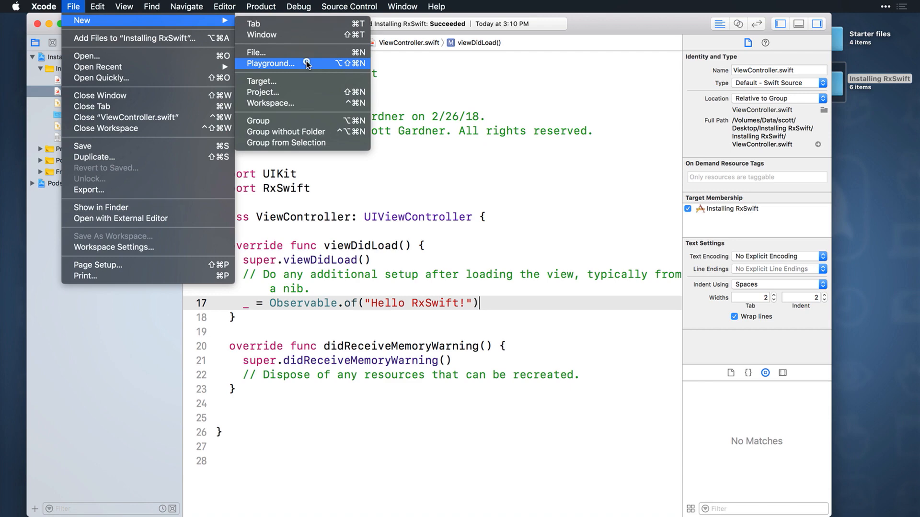
pyautogui.click(270, 63)
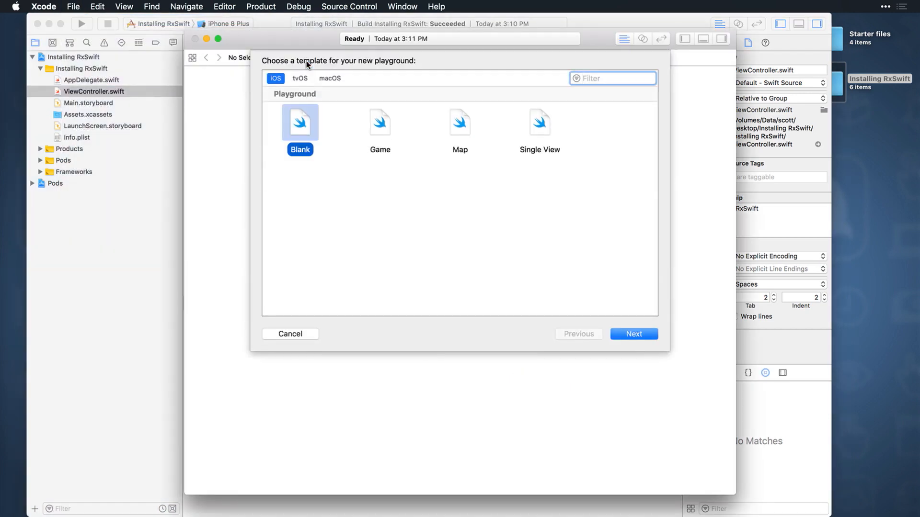
pyautogui.click(634, 333)
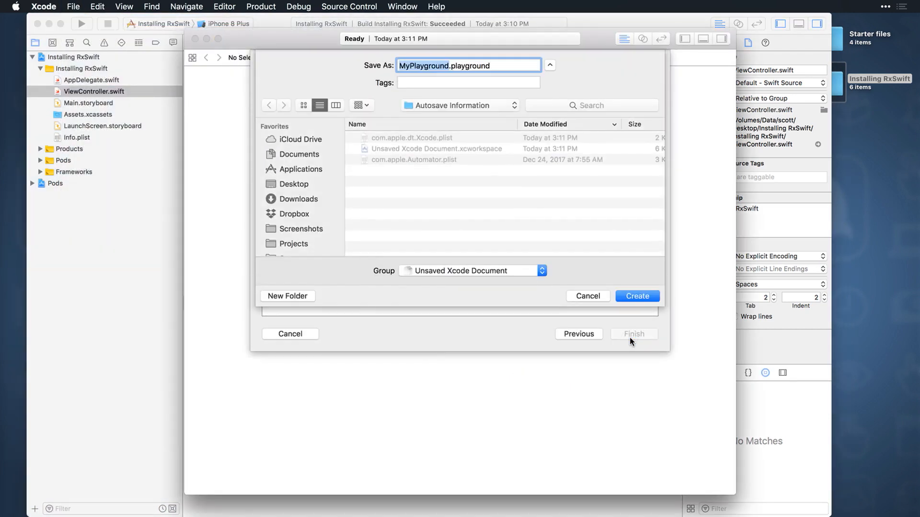
pyautogui.write('RxSwift')
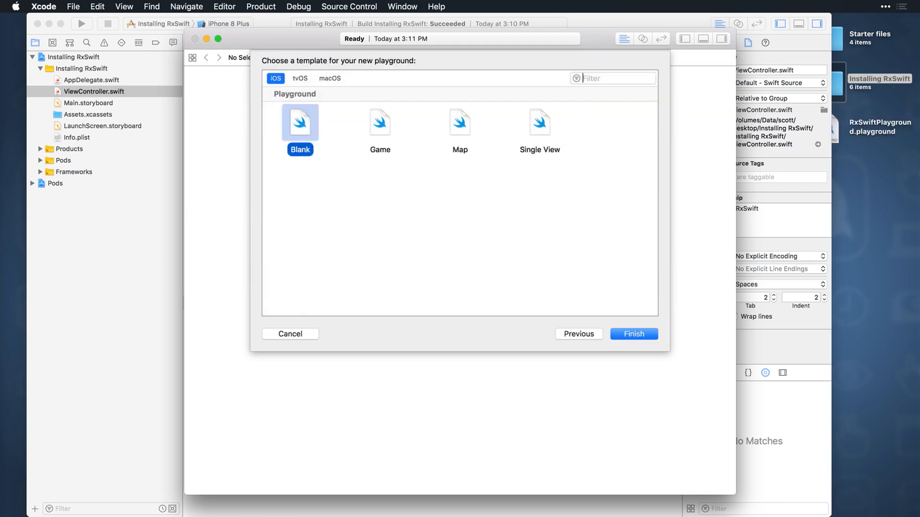
pyautogui.click(634, 333)
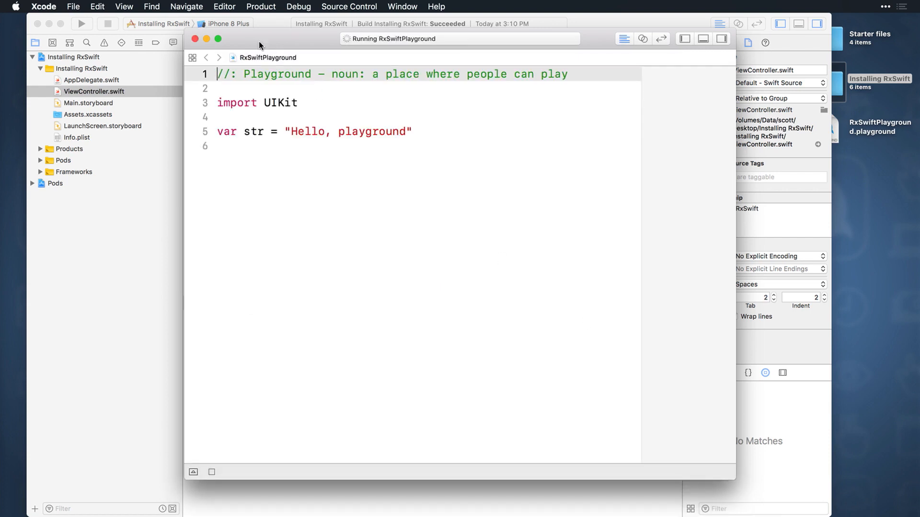
pyautogui.click(93, 91)
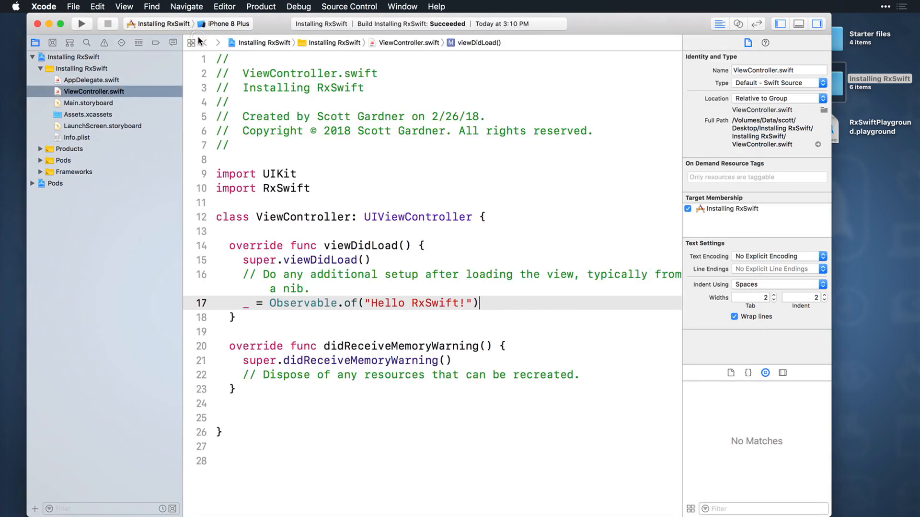
pyautogui.moveTo(200, 42)
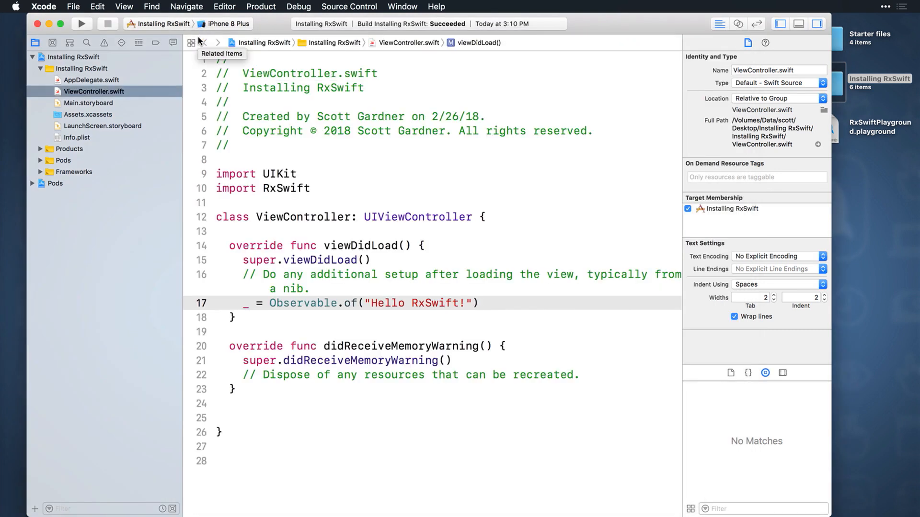
# Start adding files to the project from the navigator and browse to the Desktop.
pyautogui.click(479, 304)
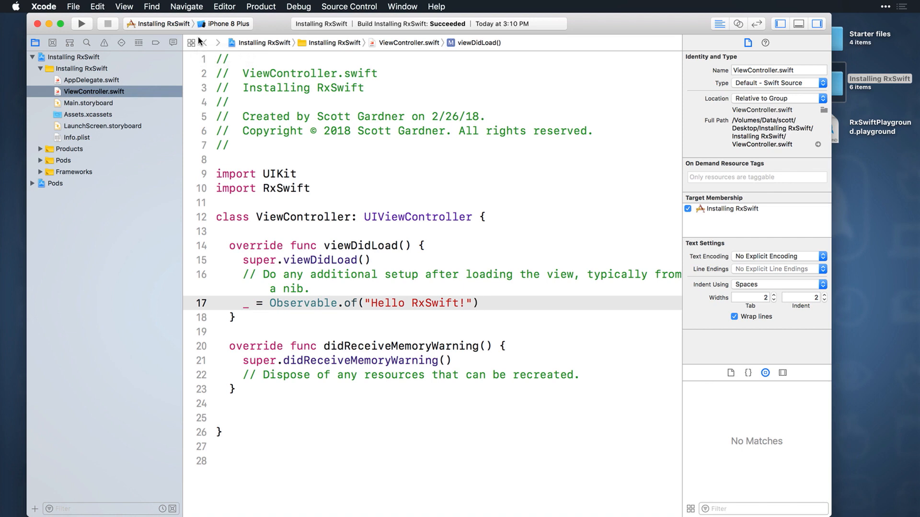
pyautogui.click(479, 303)
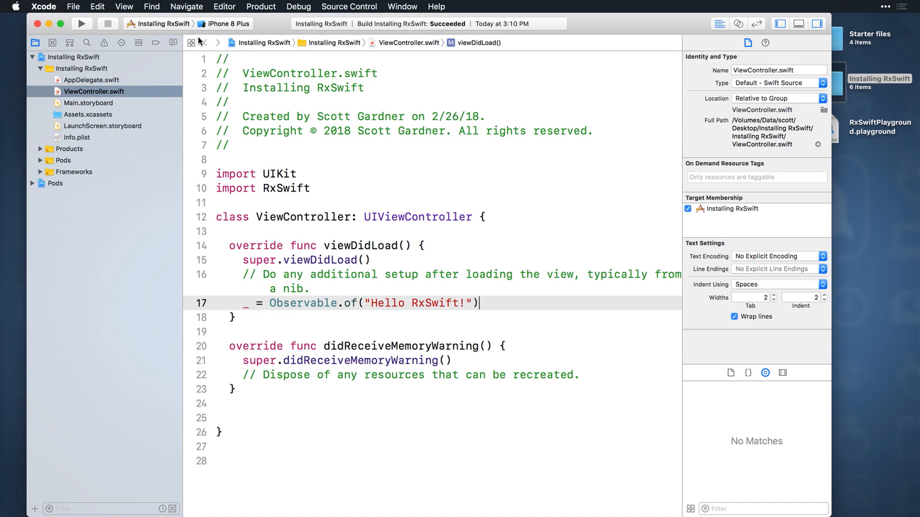
pyautogui.rightClick(74, 68)
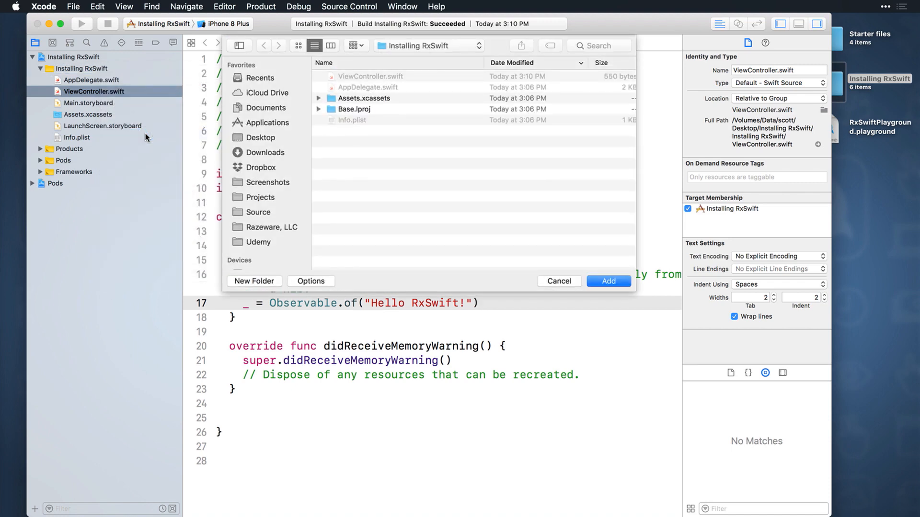
pyautogui.click(259, 137)
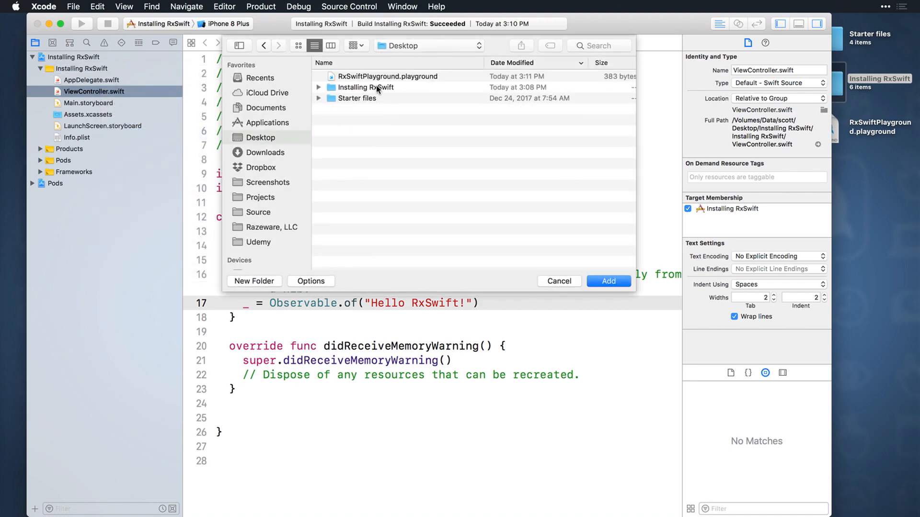
# Add RxSwiftPlayground.playground to the project, copied in and targeted to the app.
pyautogui.click(387, 75)
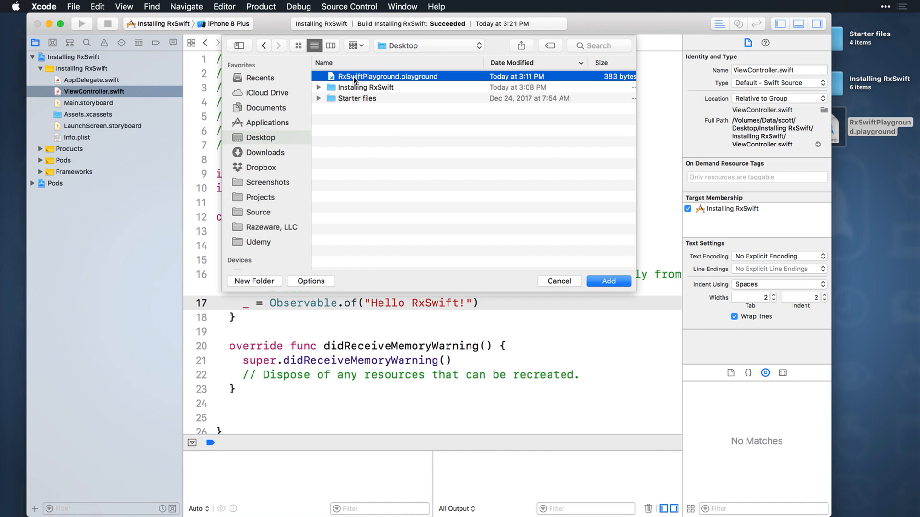
pyautogui.moveTo(331, 290)
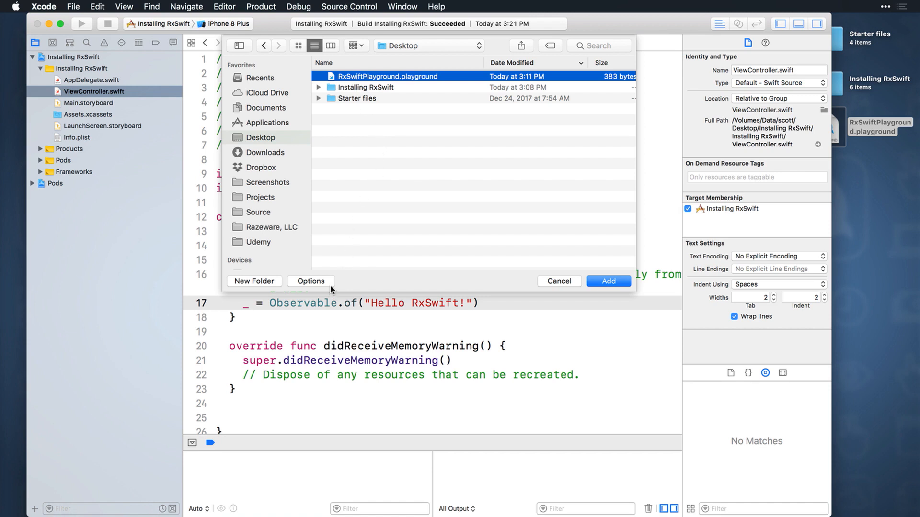
pyautogui.click(310, 281)
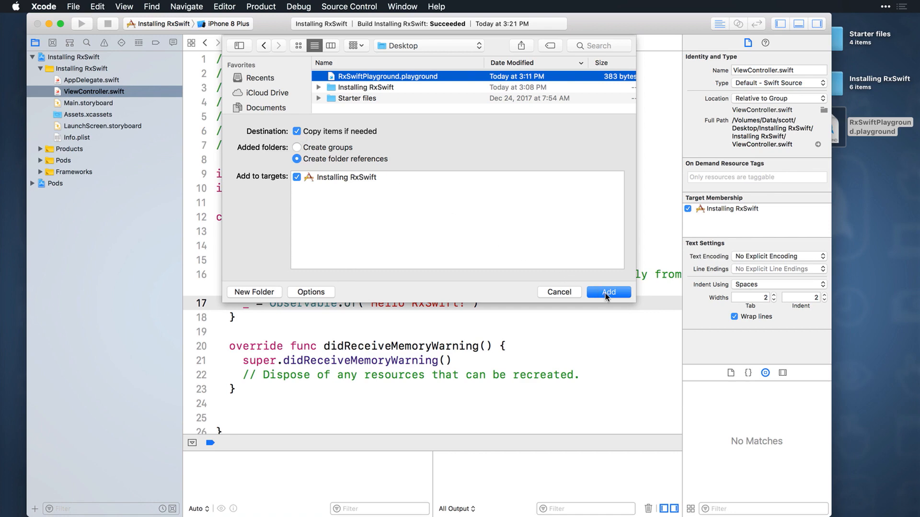
pyautogui.click(608, 292)
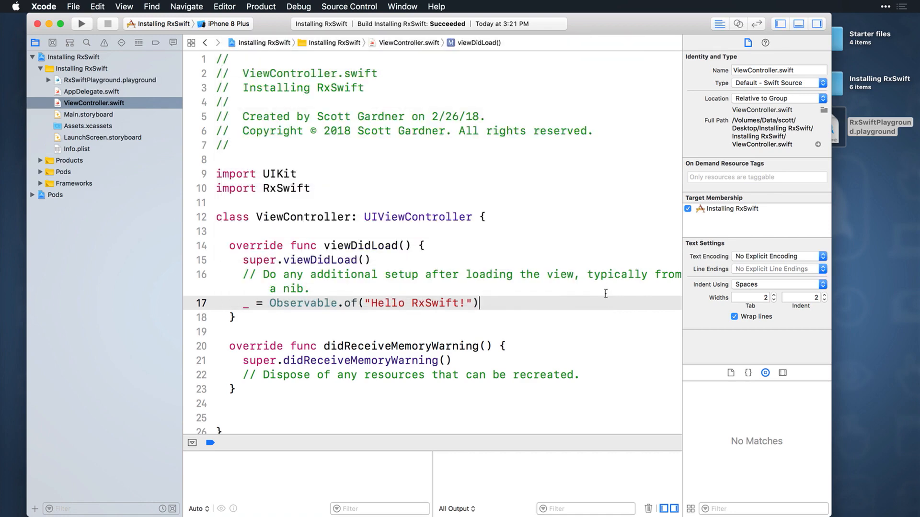
pyautogui.click(192, 442)
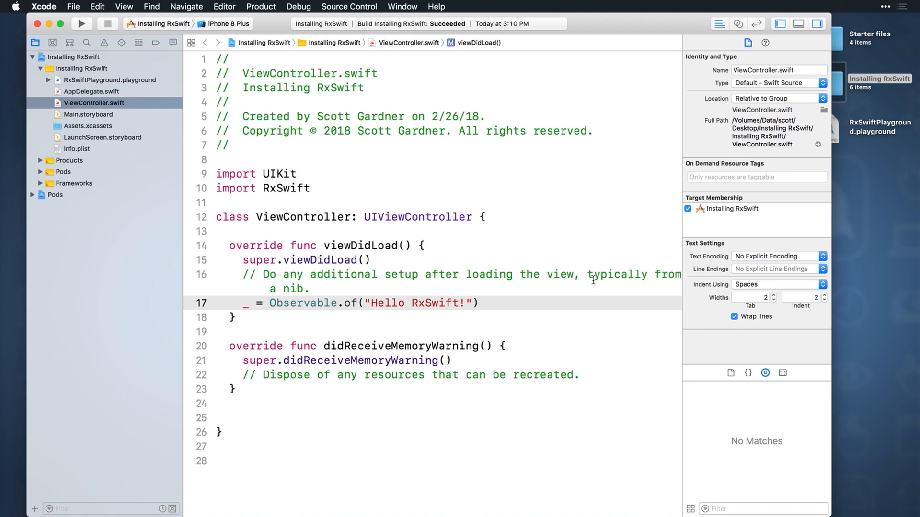
# Copy the Observable.of("Hello RxSwift!") line from ViewController.swift for reuse in the playground.
pyautogui.click(479, 303)
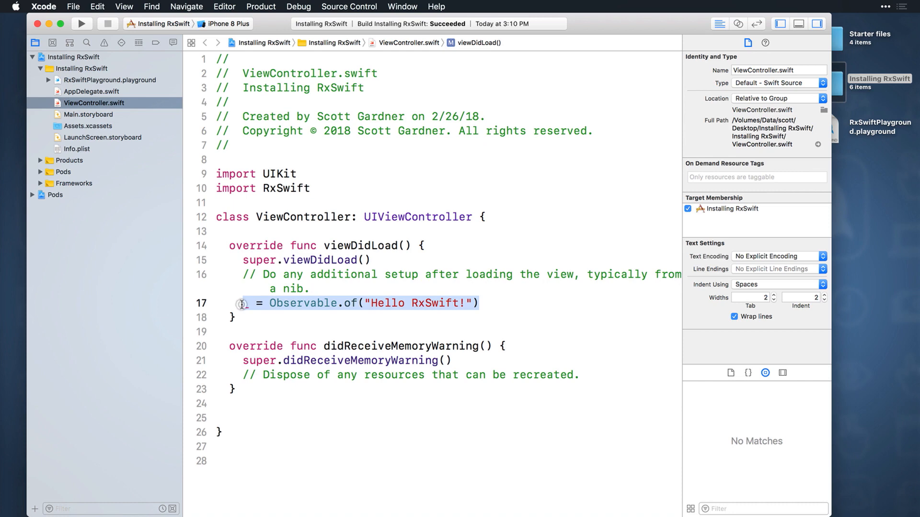
pyautogui.click(103, 80)
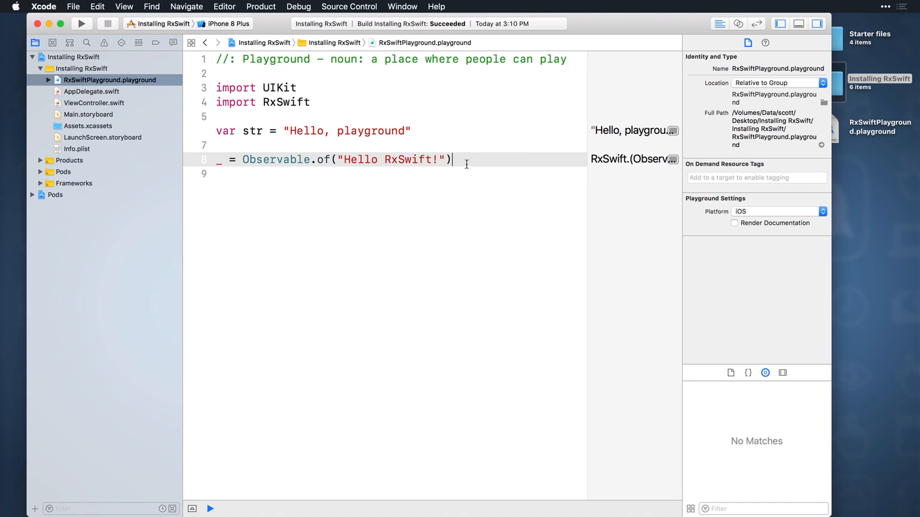
# Clean the project's build folder via Product > Clean Build Folder and confirm.
pyautogui.click(260, 6)
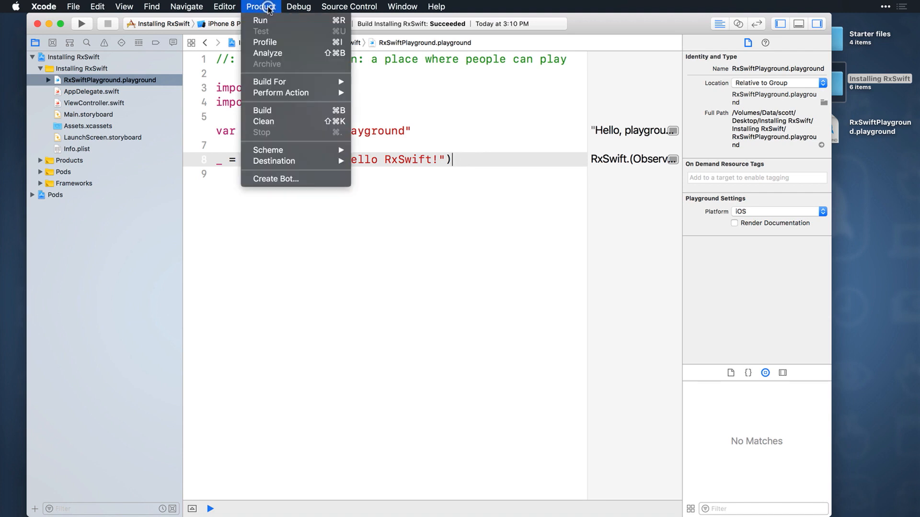
pyautogui.moveTo(281, 93)
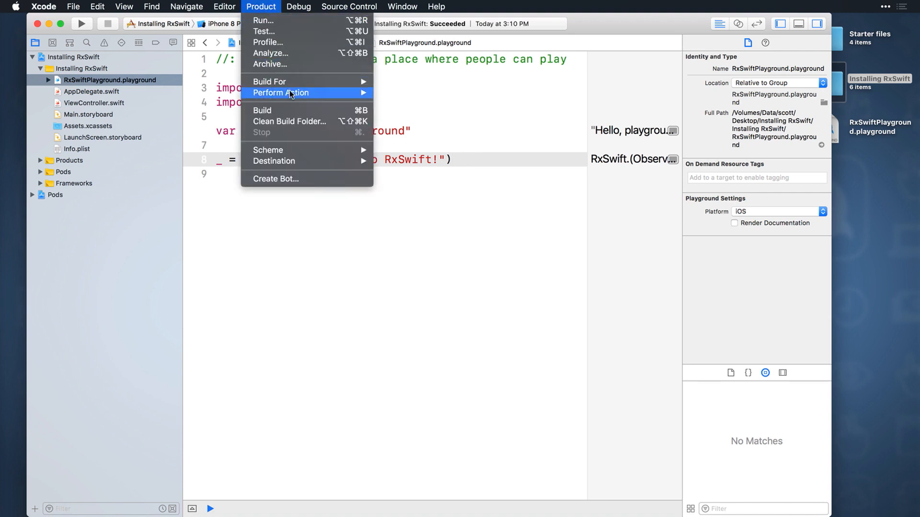
pyautogui.click(288, 122)
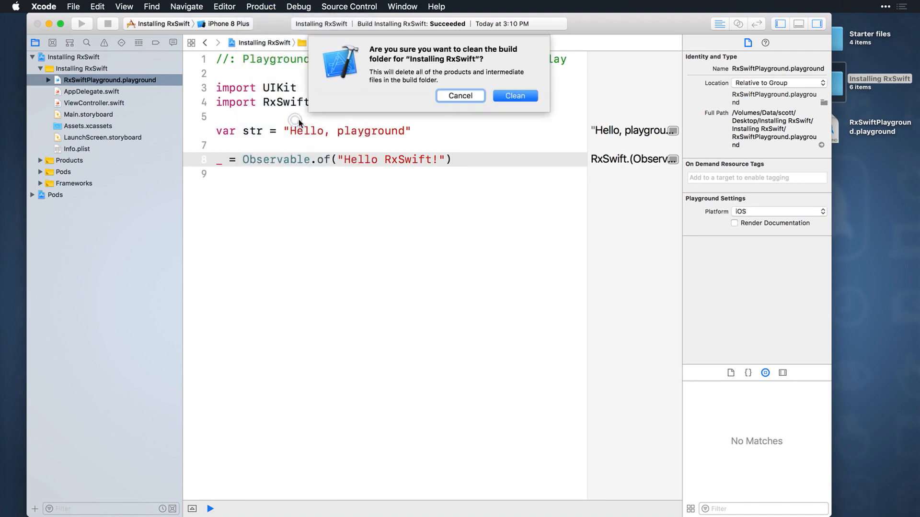
pyautogui.click(514, 96)
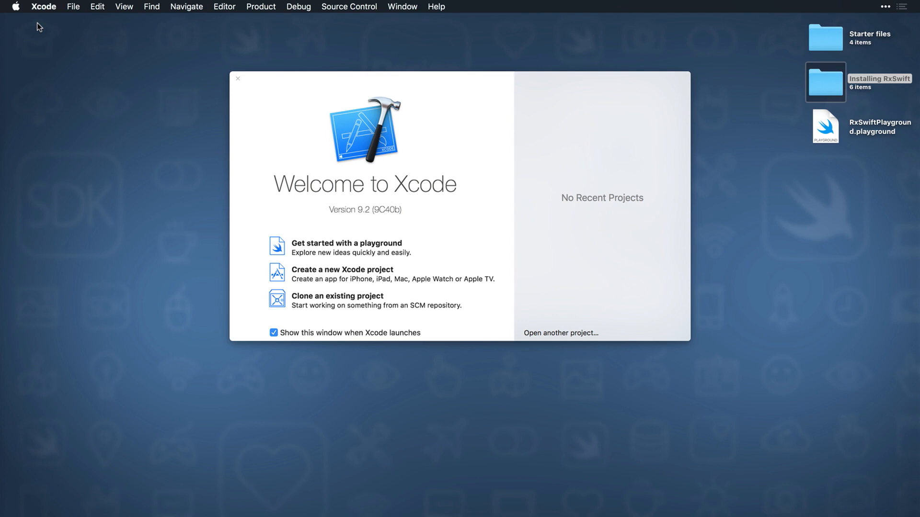
# Show Xcode Preferences on the Locations pane with the default Derived Data path.
pyautogui.click(44, 7)
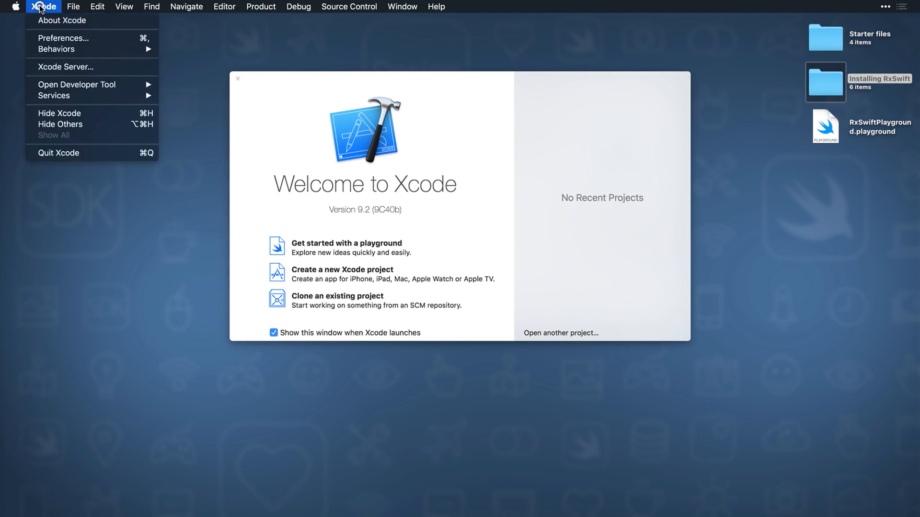
pyautogui.click(64, 38)
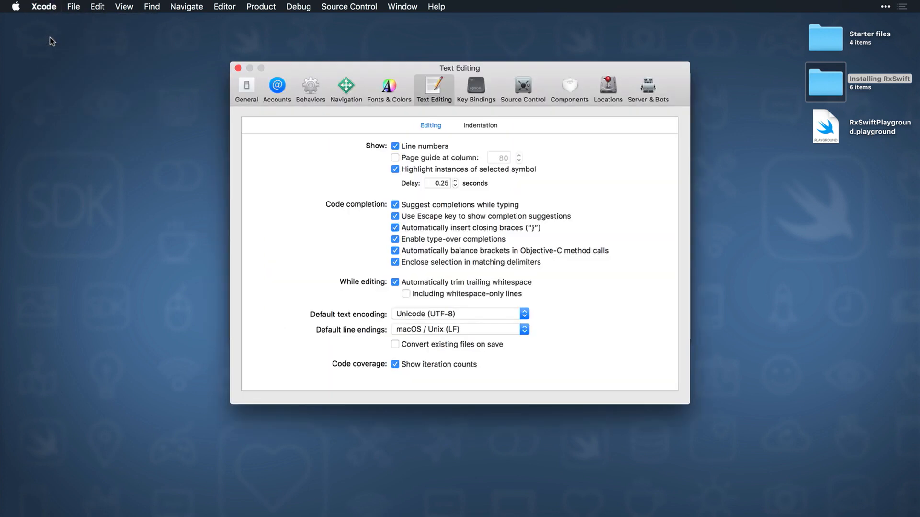
pyautogui.click(607, 88)
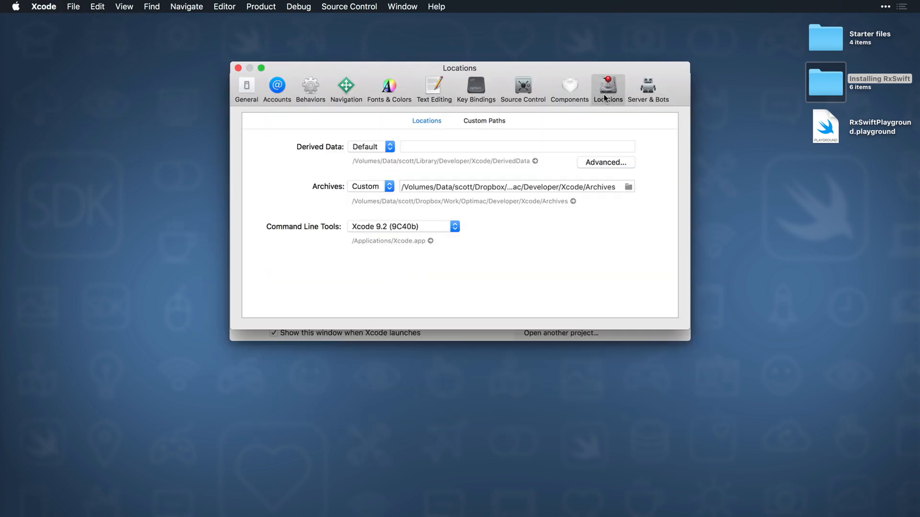
# Reveal the DerivedData folder in Finder listed by modification date, Installing_RxSwift entries first.
pyautogui.click(534, 161)
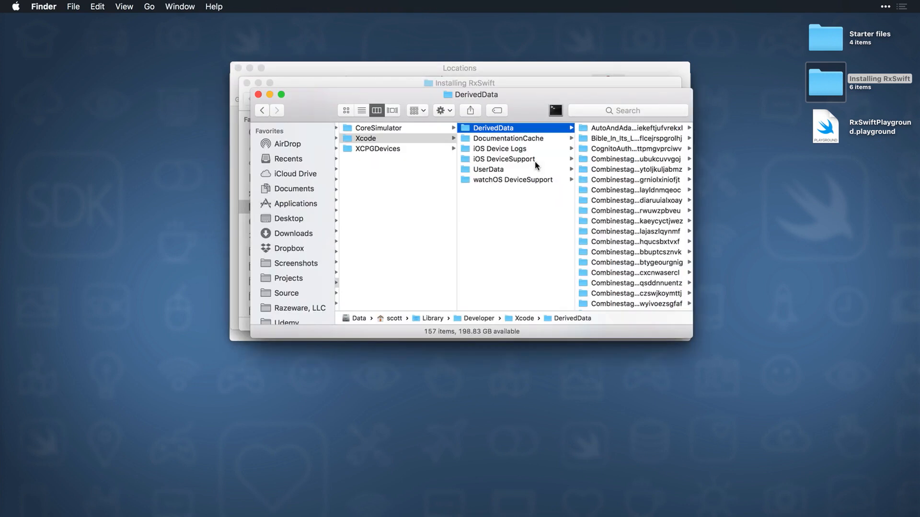
pyautogui.click(362, 110)
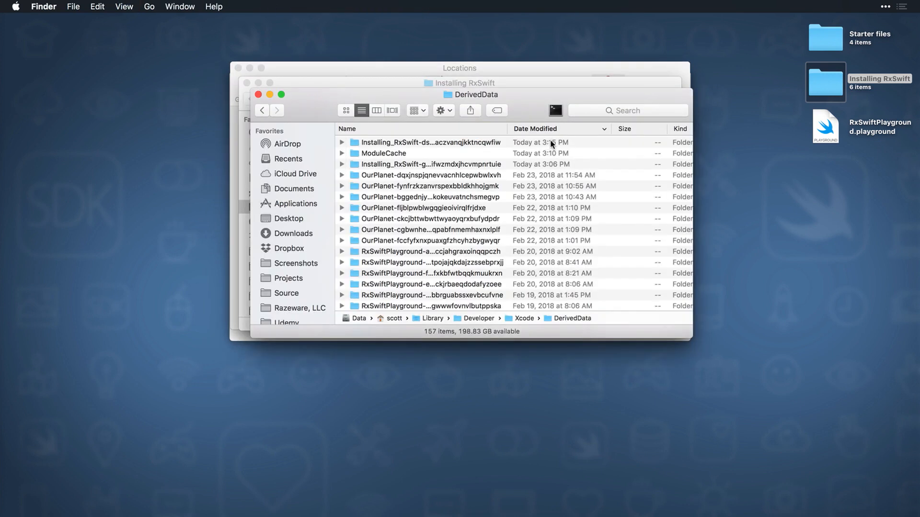
pyautogui.moveTo(435, 141)
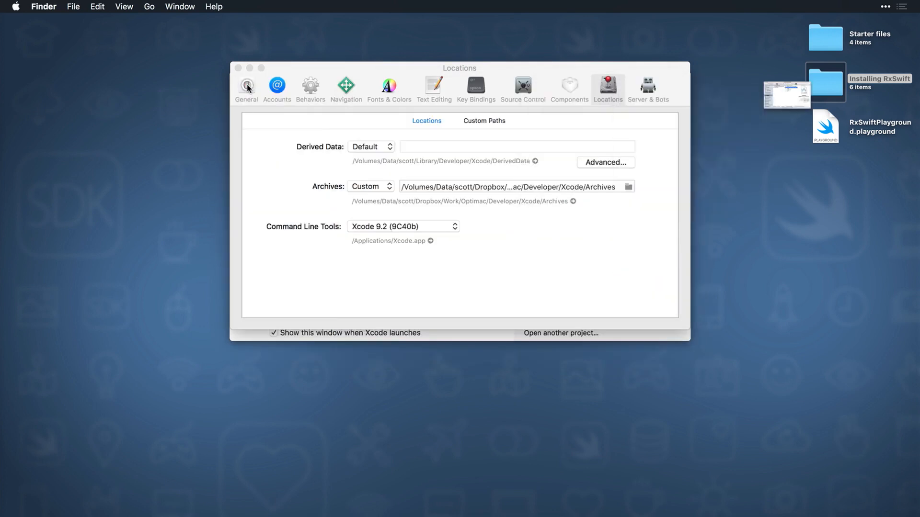
# Reopen Installing RxSwift.xcworkspace from the desktop folder so it loads in Xcode.
pyautogui.doubleClick(825, 82)
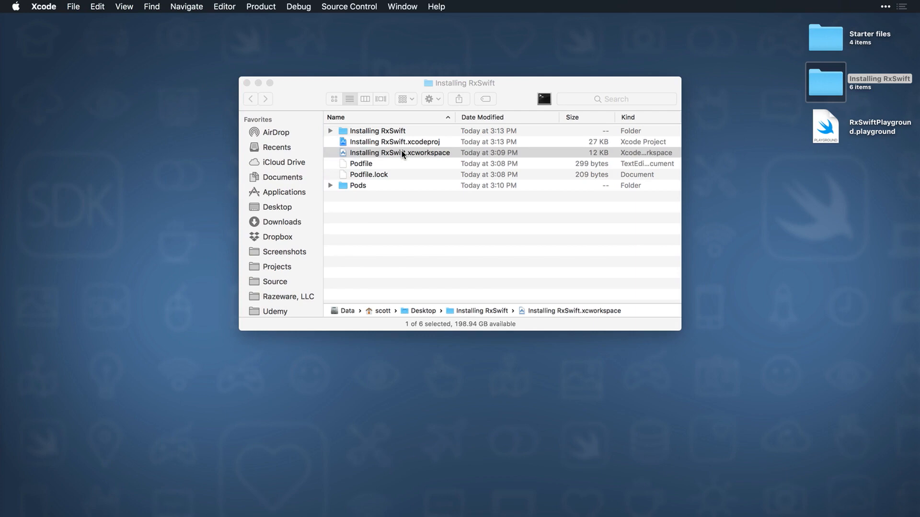
pyautogui.doubleClick(401, 152)
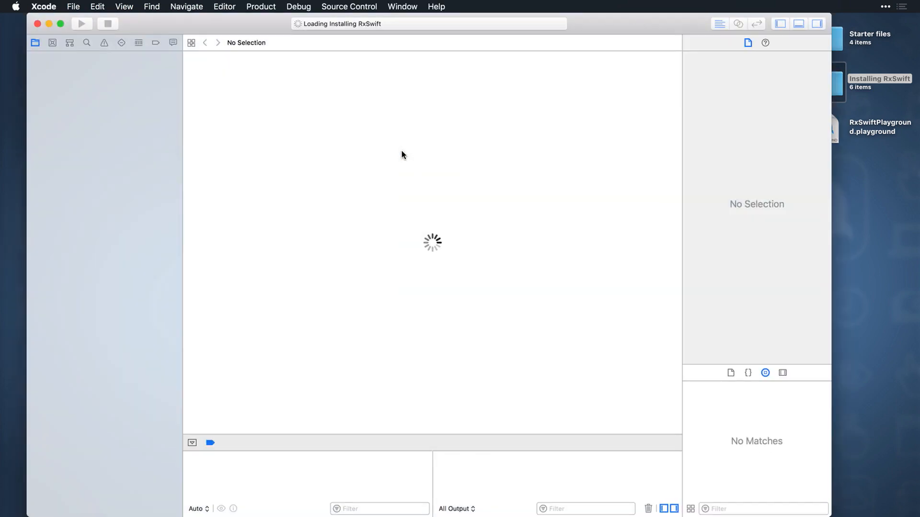